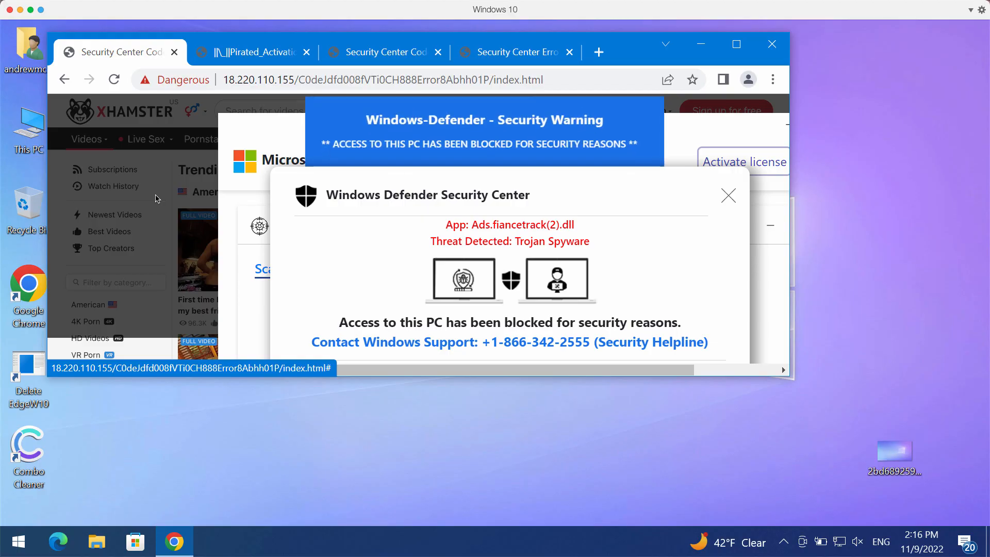
mouse_move(50, 191)
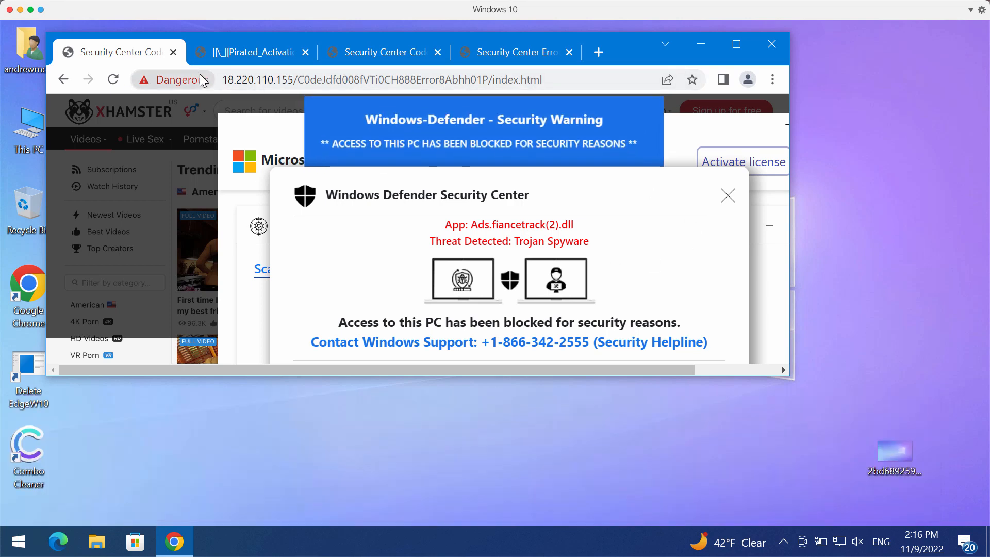
mouse_move(170, 79)
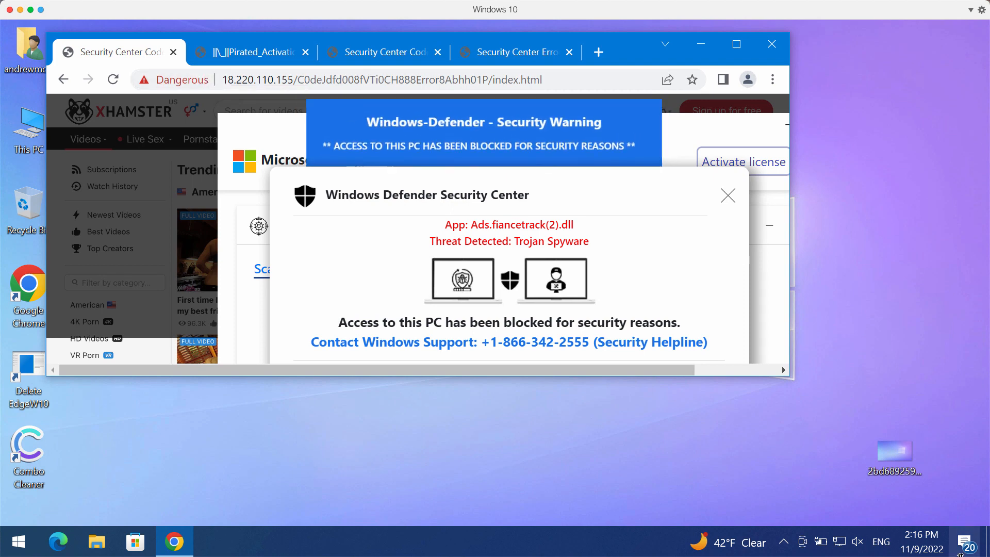
mouse_move(471, 348)
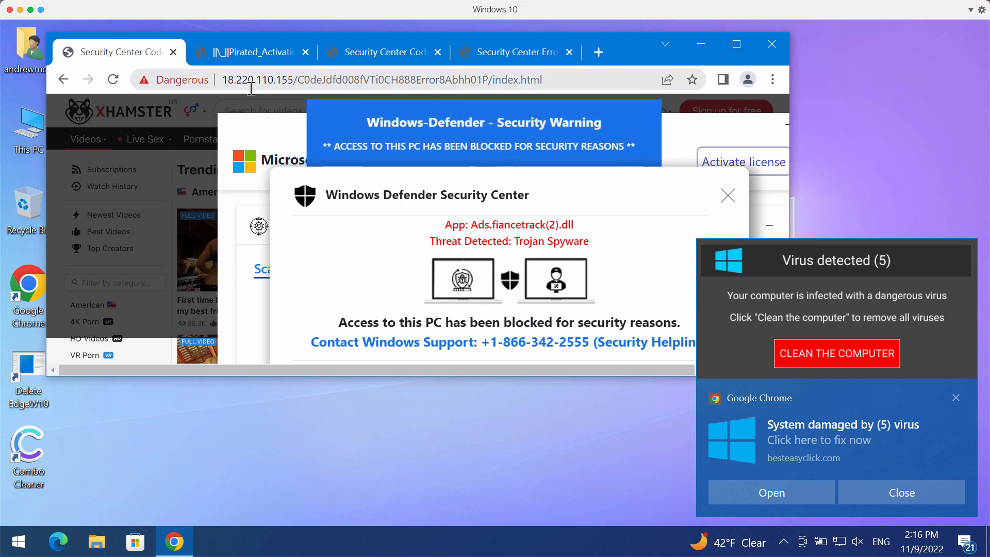
mouse_move(945, 178)
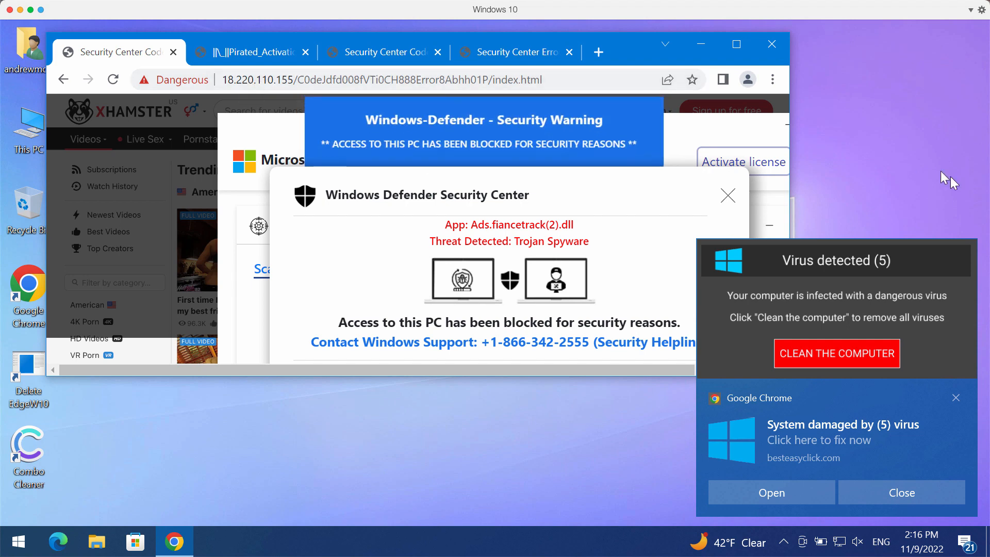
mouse_move(405, 170)
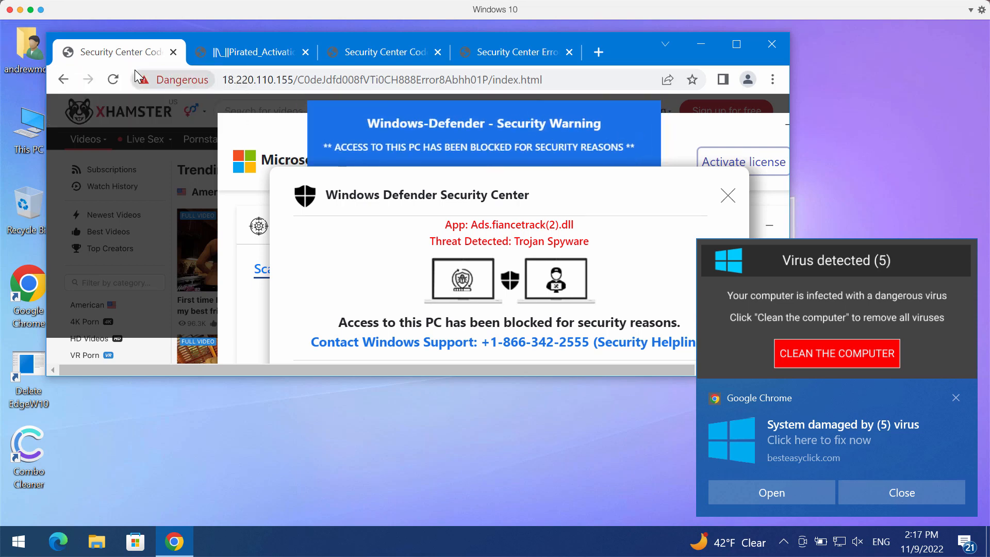
mouse_move(627, 44)
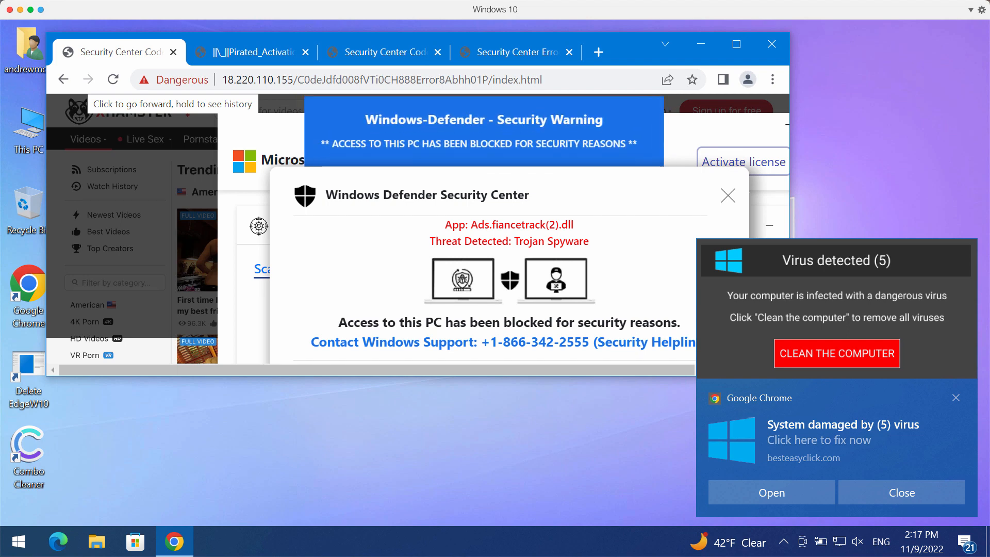
Step: Load combocleaner.com in a new Chrome tab, then minimize Chrome to show the desktop
click(597, 52)
text(combocleaner.com)
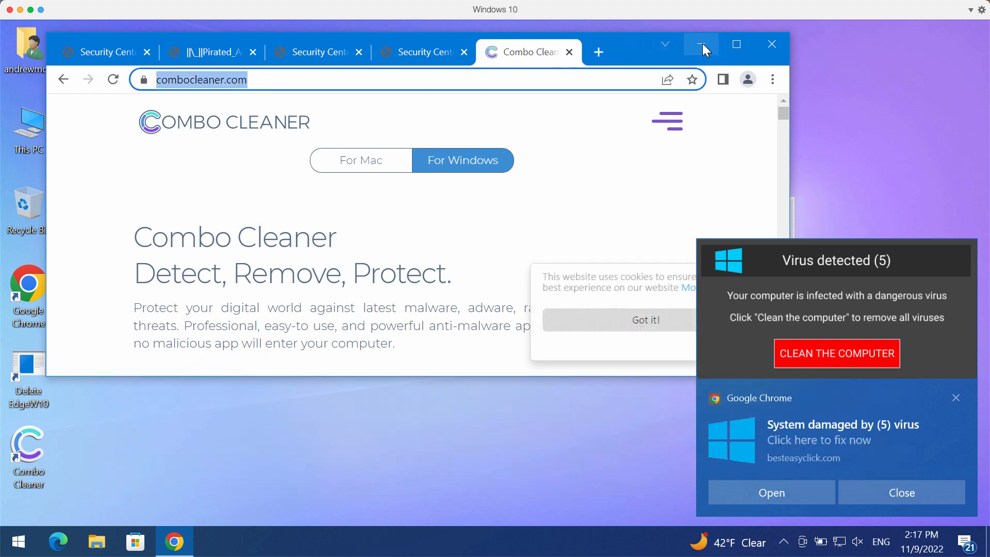
click(700, 44)
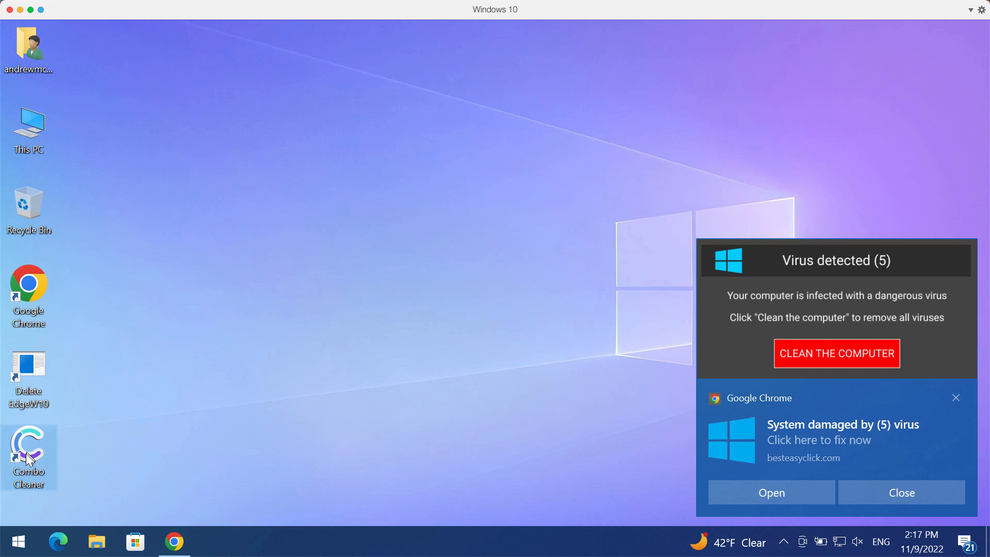
Step: Launch Combo Cleaner from its desktop icon and start a Quick Scan
double_click(29, 451)
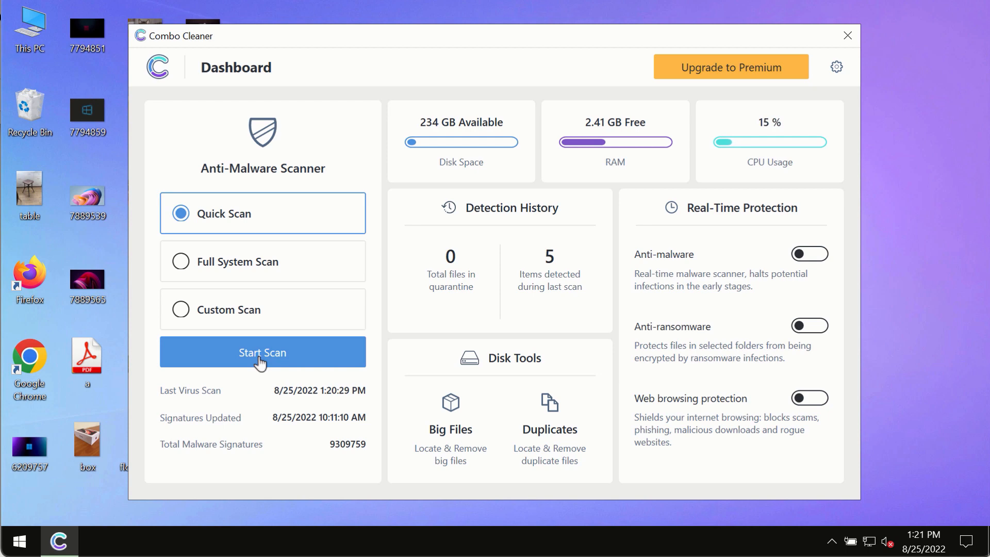
click(262, 352)
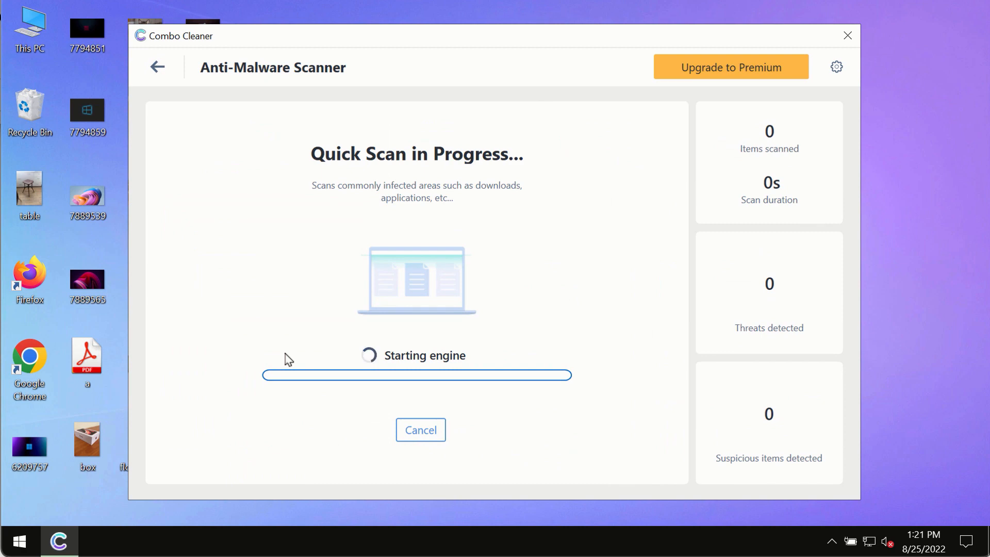
mouse_move(197, 124)
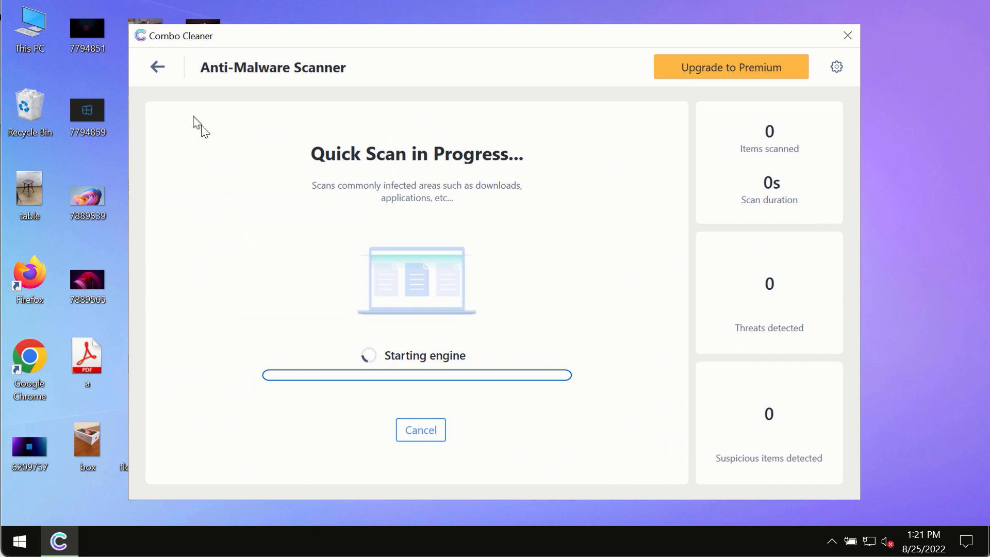
Step: Check the Dashboard, return to the scan showing 1 threat and 2 suspicious items, then open Settings
click(157, 67)
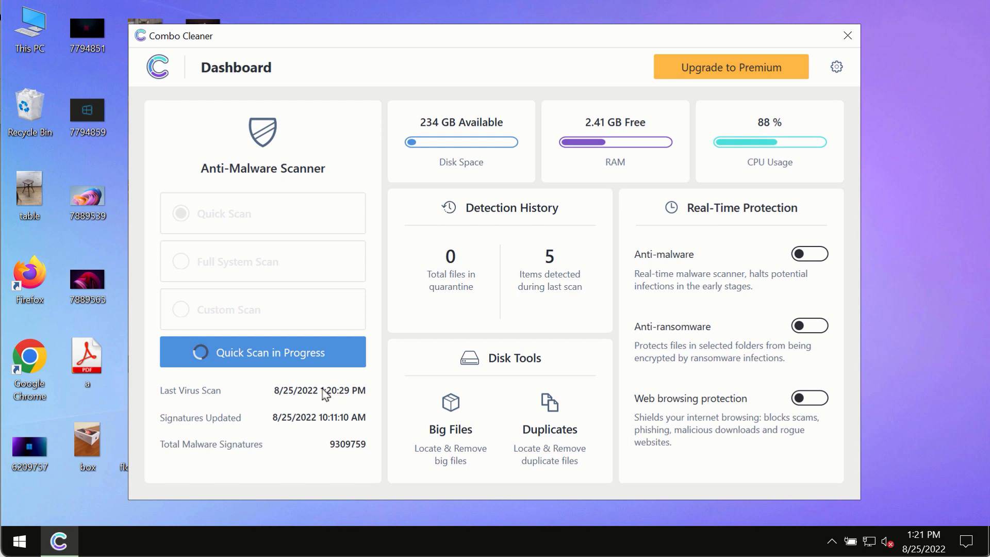
click(262, 352)
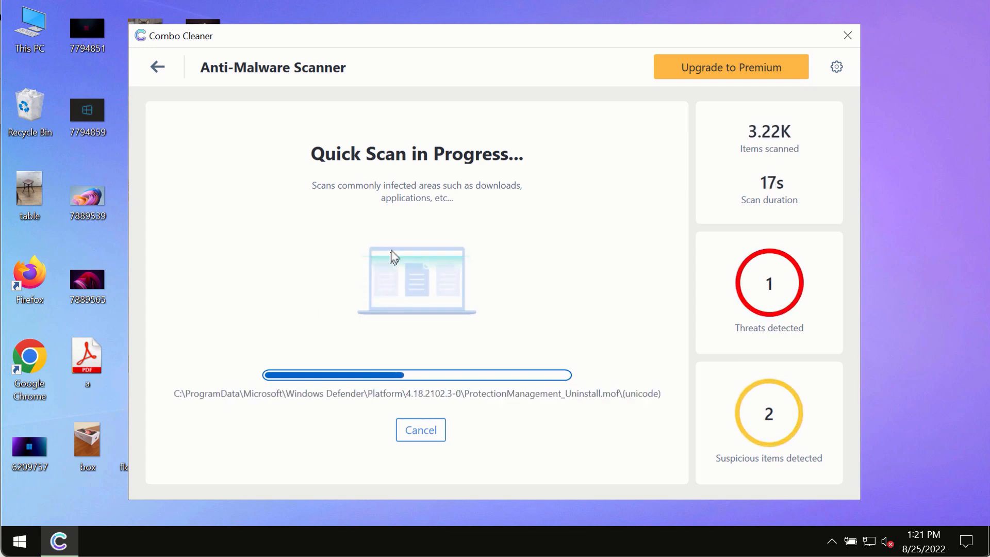
mouse_move(491, 61)
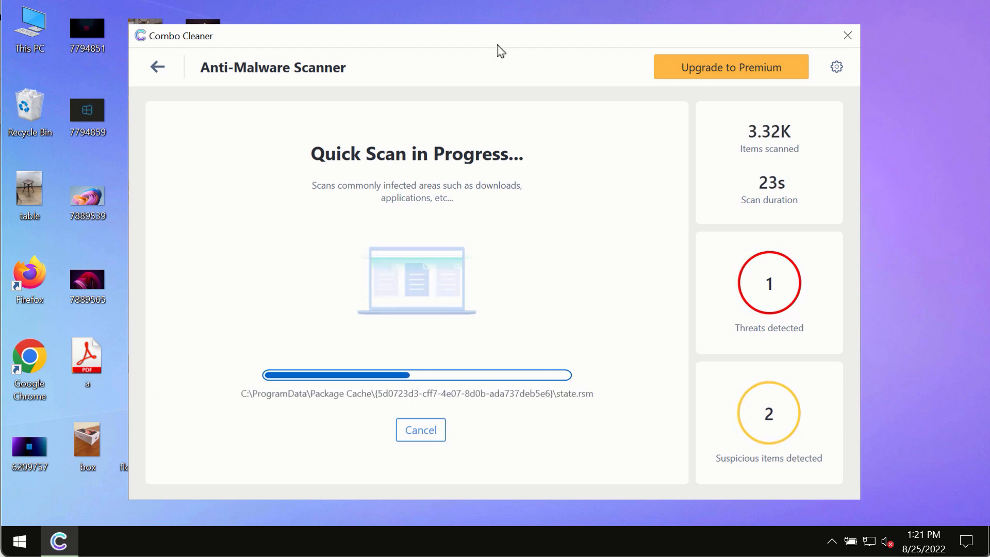
mouse_move(509, 46)
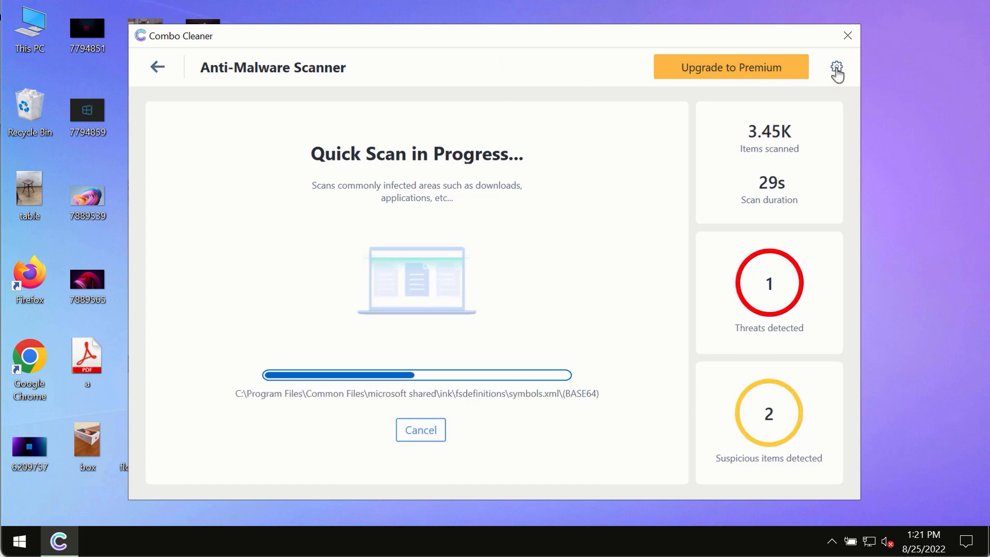
click(835, 67)
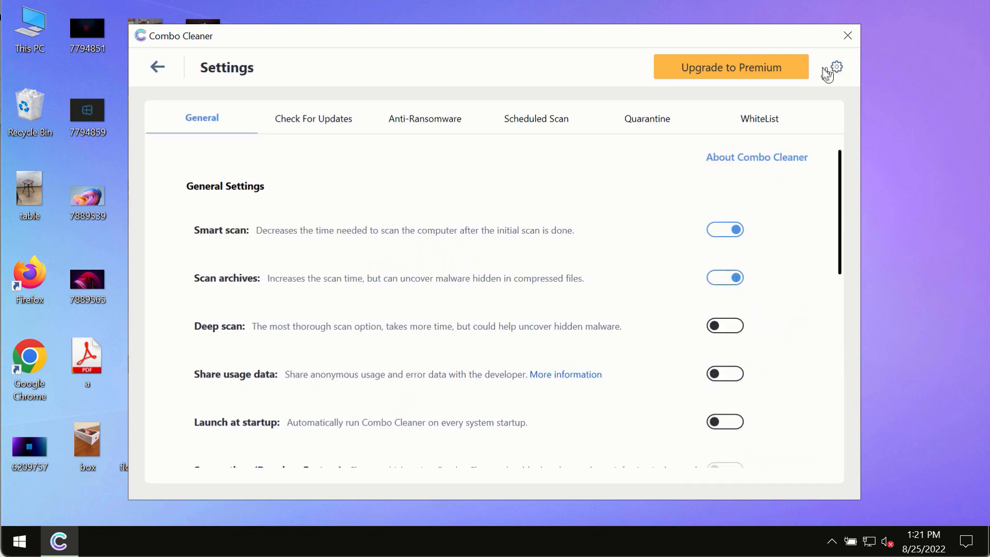
mouse_move(652, 53)
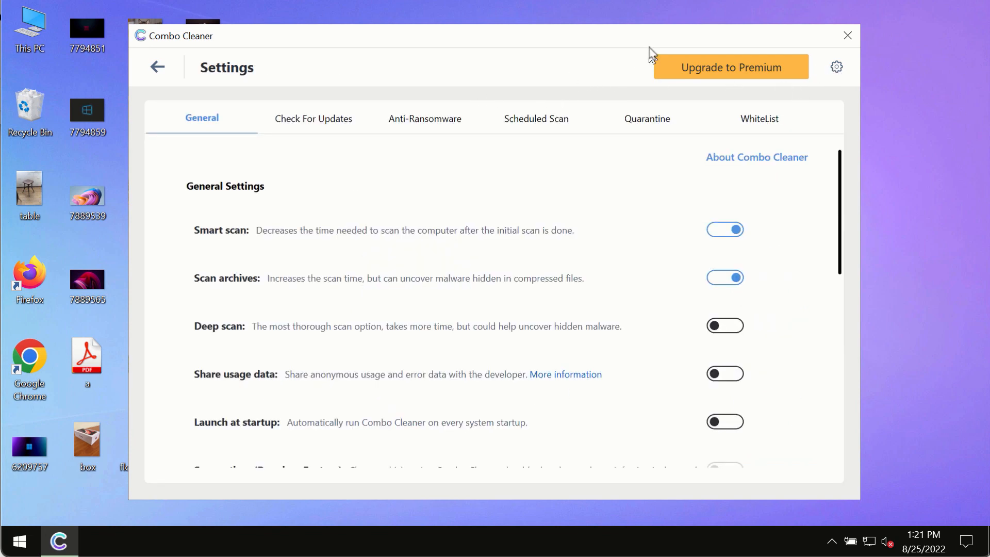
mouse_move(410, 125)
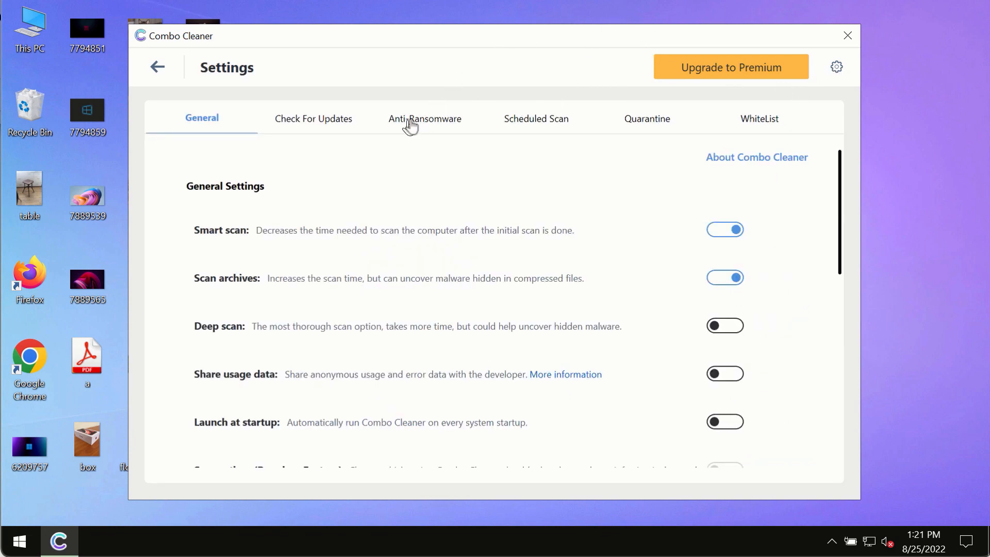
Step: Show the Anti-Ransomware settings, with no protected folders or trusted programs listed
click(425, 118)
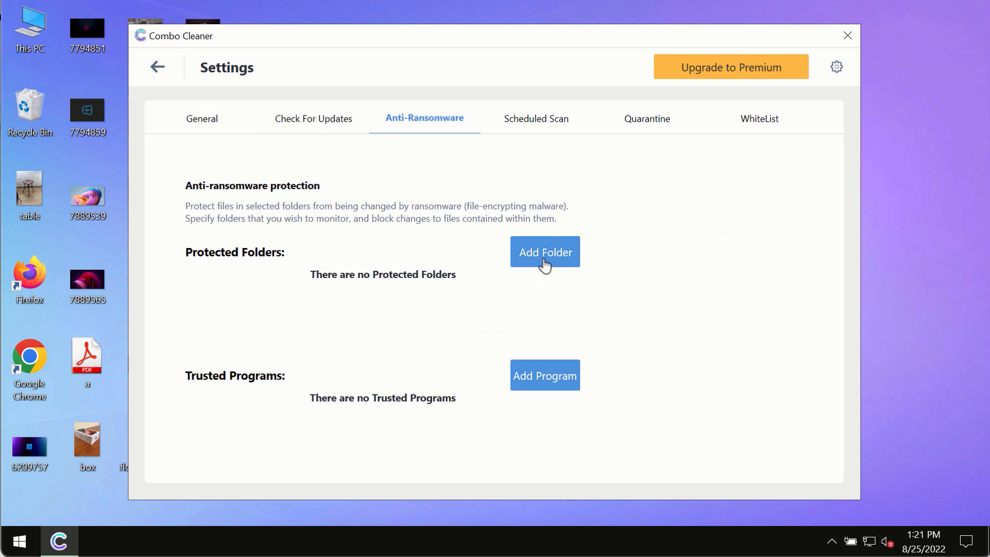
mouse_move(182, 171)
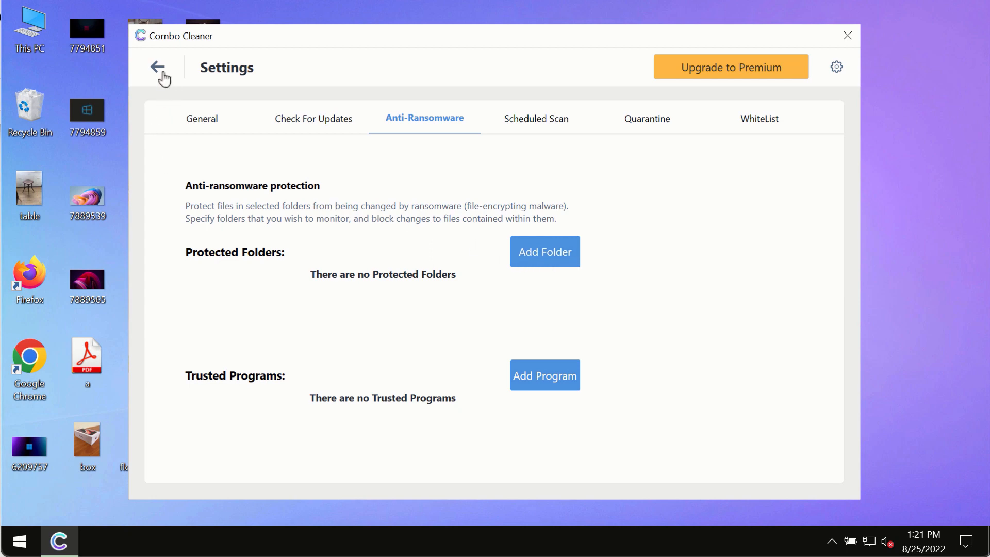
Step: Leave Settings for the Dashboard and reopen the quick scan, now at 4 threats and 2 suspicious items
click(158, 67)
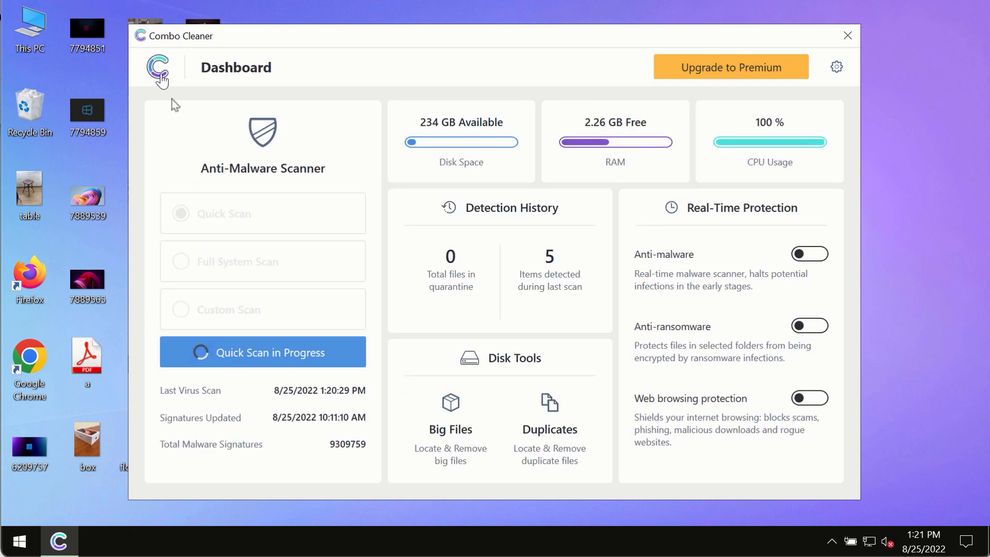
click(262, 351)
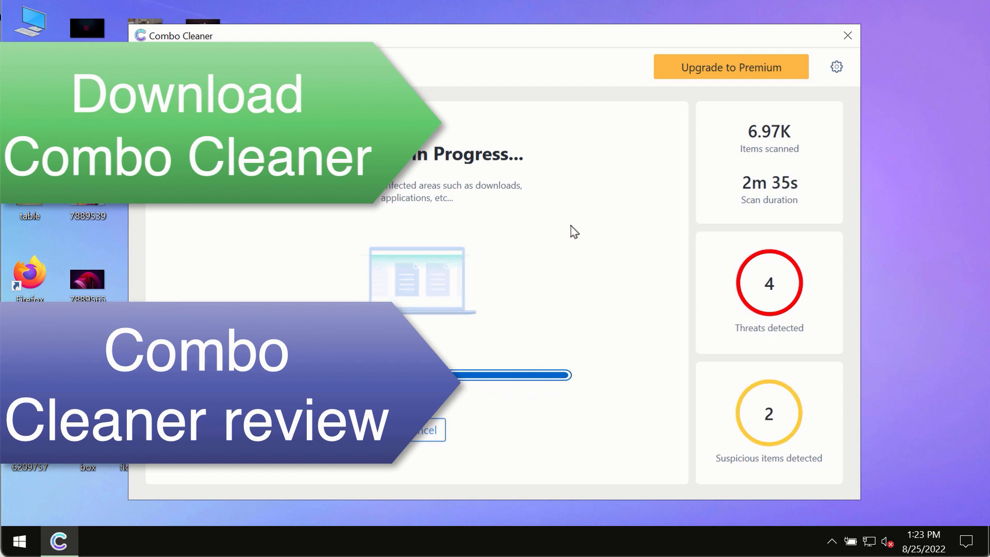
mouse_move(604, 201)
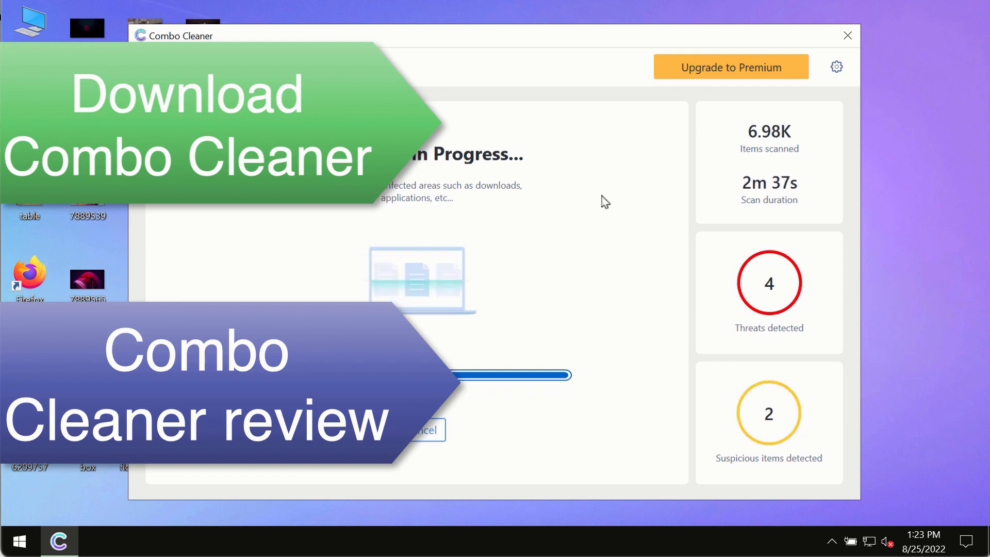